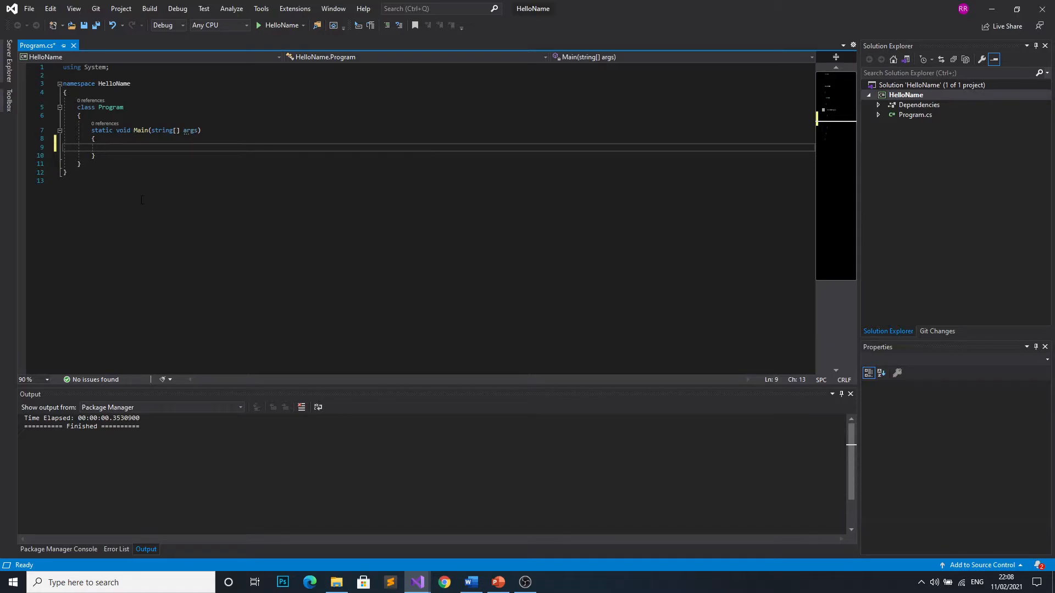
# Write Console.WriteLine("What is your name?"); in Main and start a new line after it.
pyautogui.write('cw')
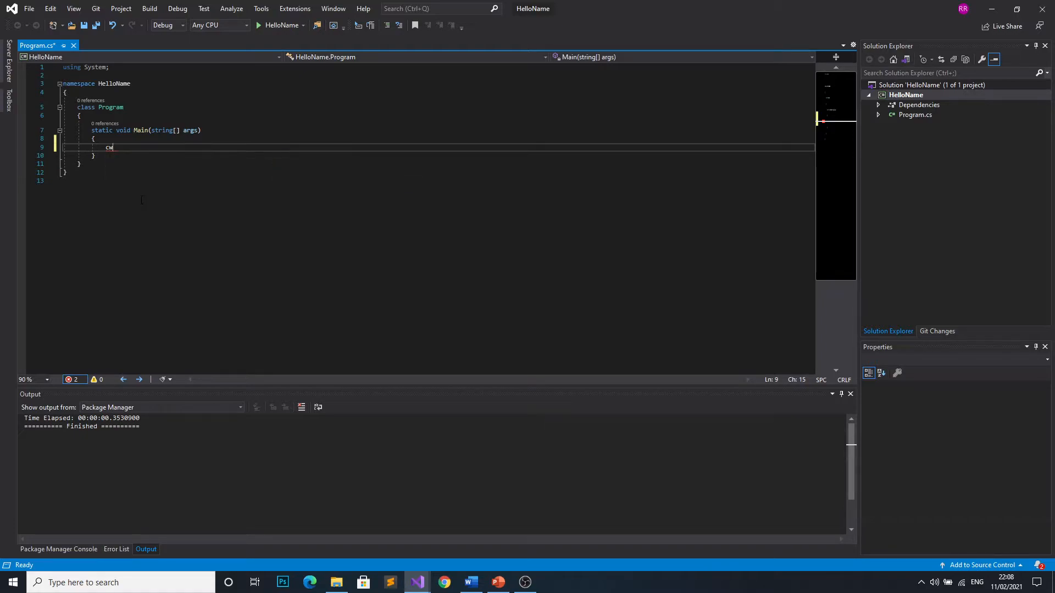
pyautogui.write('Console.WriteLine();')
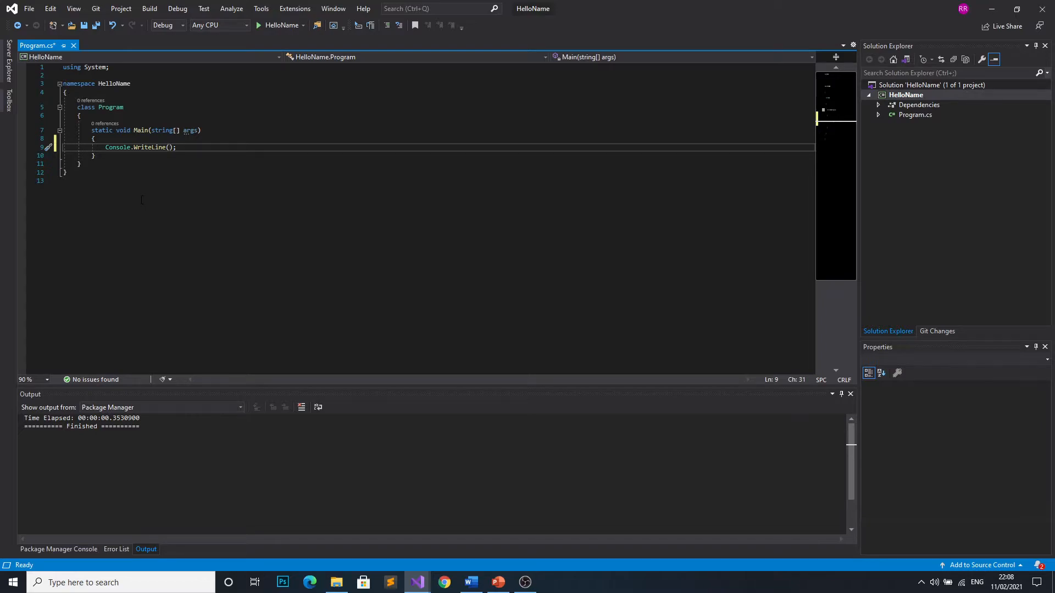
pyautogui.write('""')
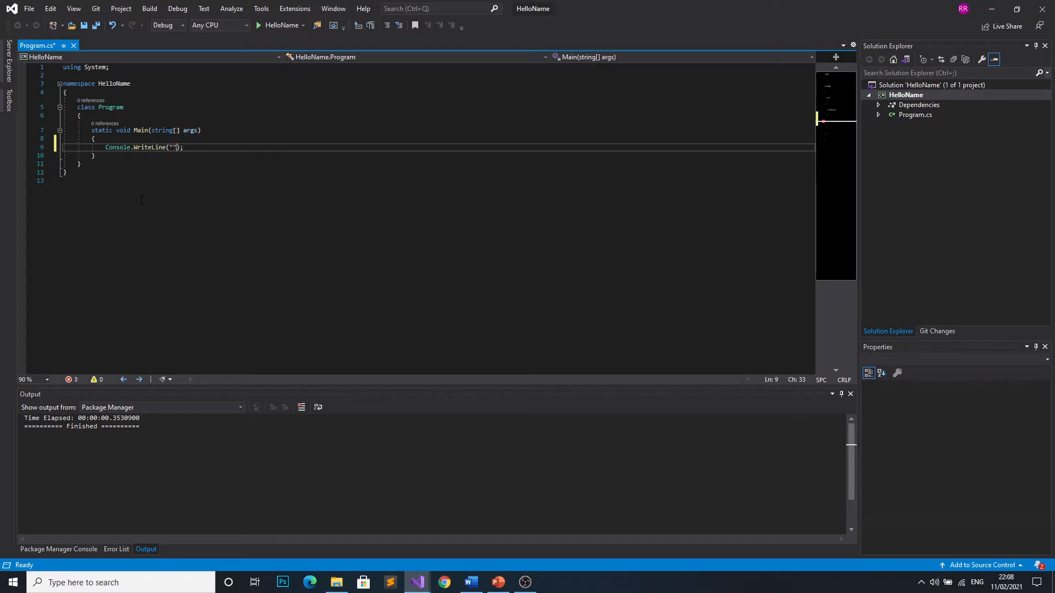
pyautogui.write('What is your name?')
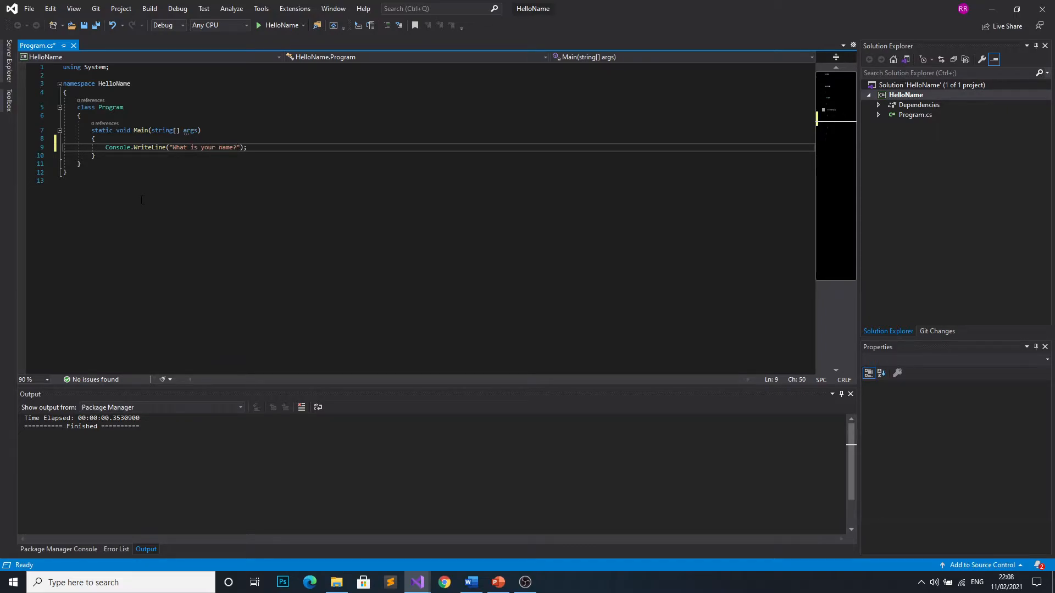
pyautogui.press('Return')
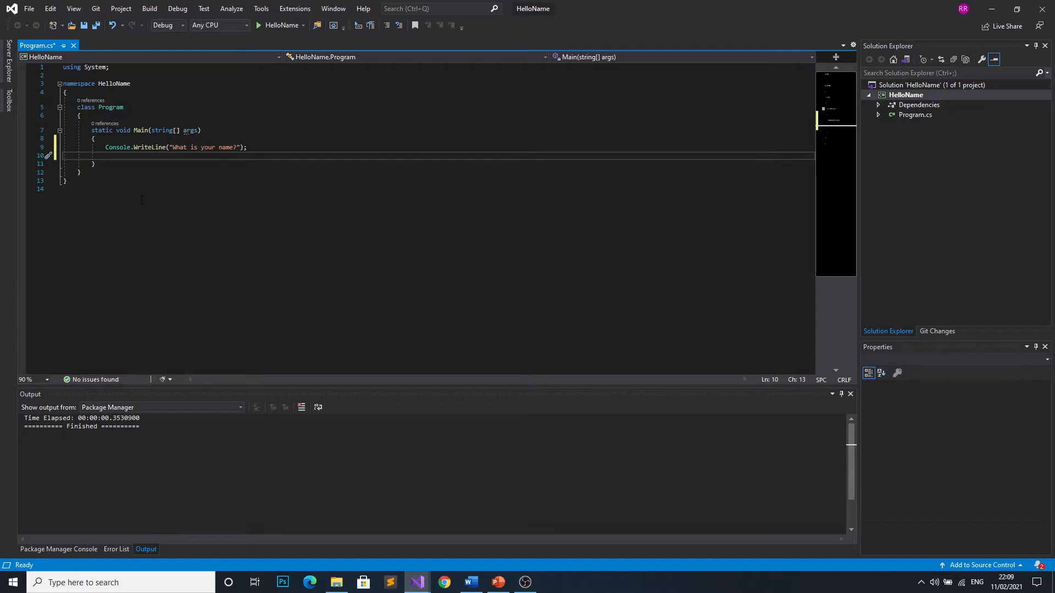
# Add string Name = Console.ReadLine(); to capture the reply, followed by blank lines.
pyautogui.write('string')
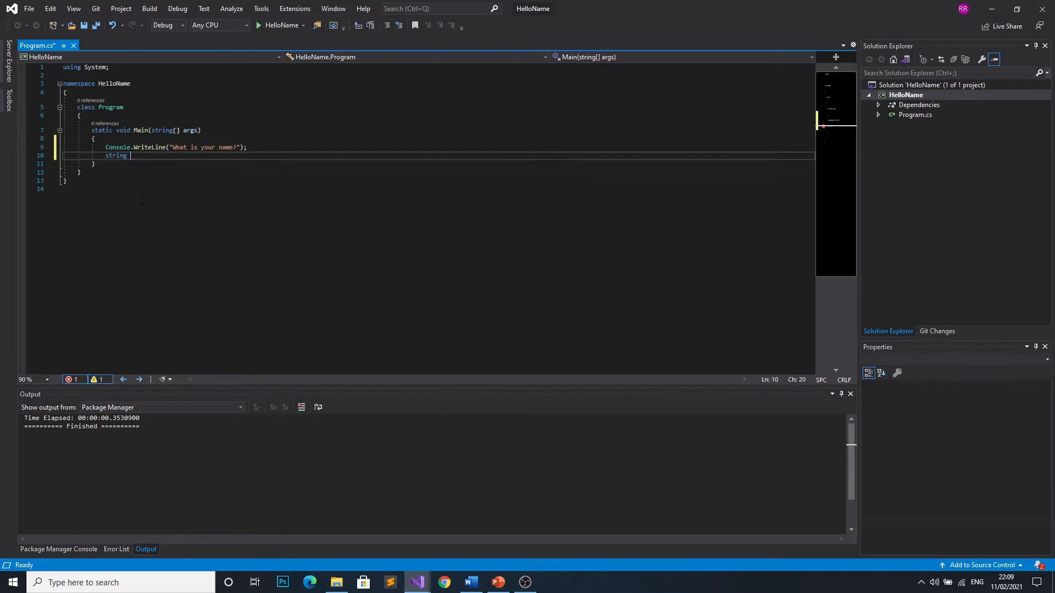
pyautogui.write('Name')
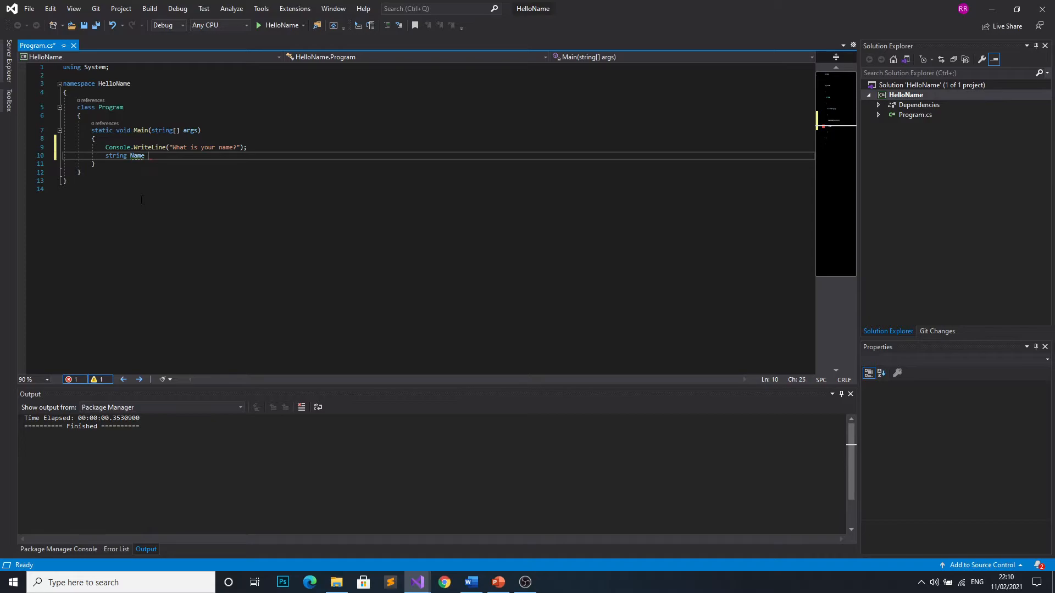
pyautogui.write('= Console.ReadLine')
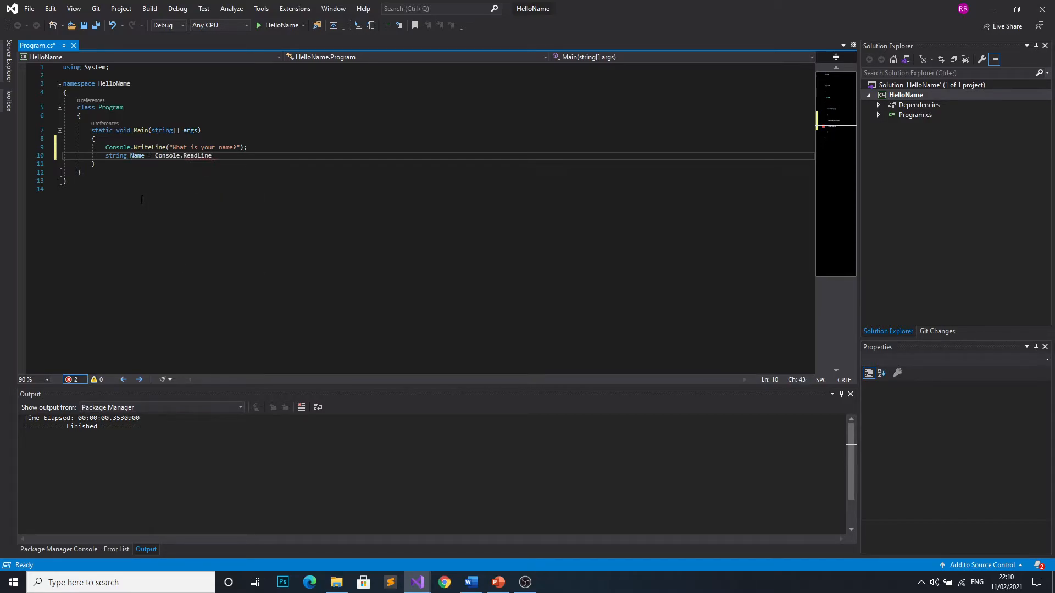
pyautogui.write('();')
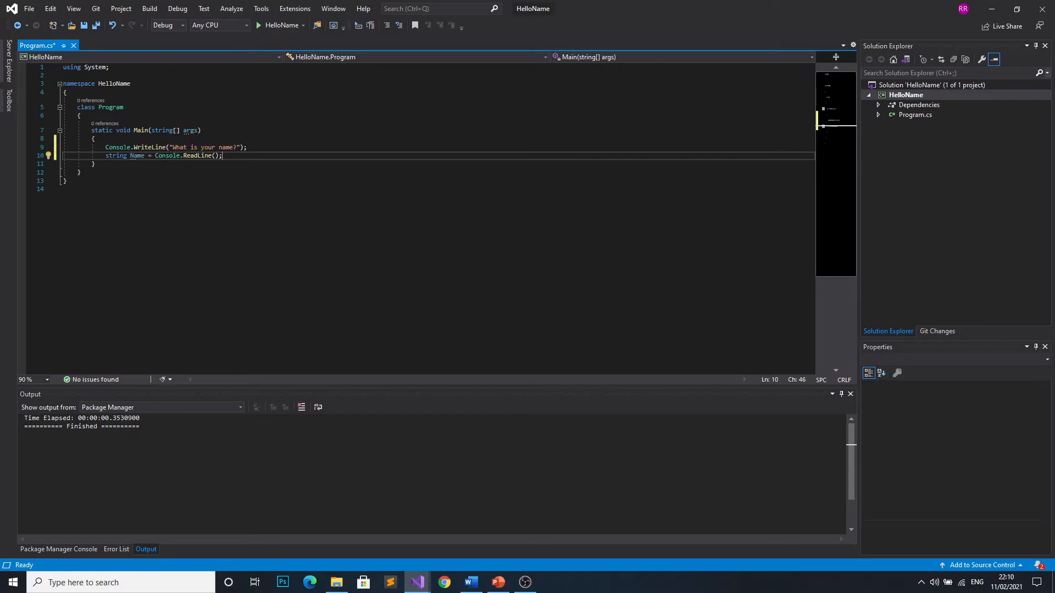
pyautogui.doubleClick(136, 155)
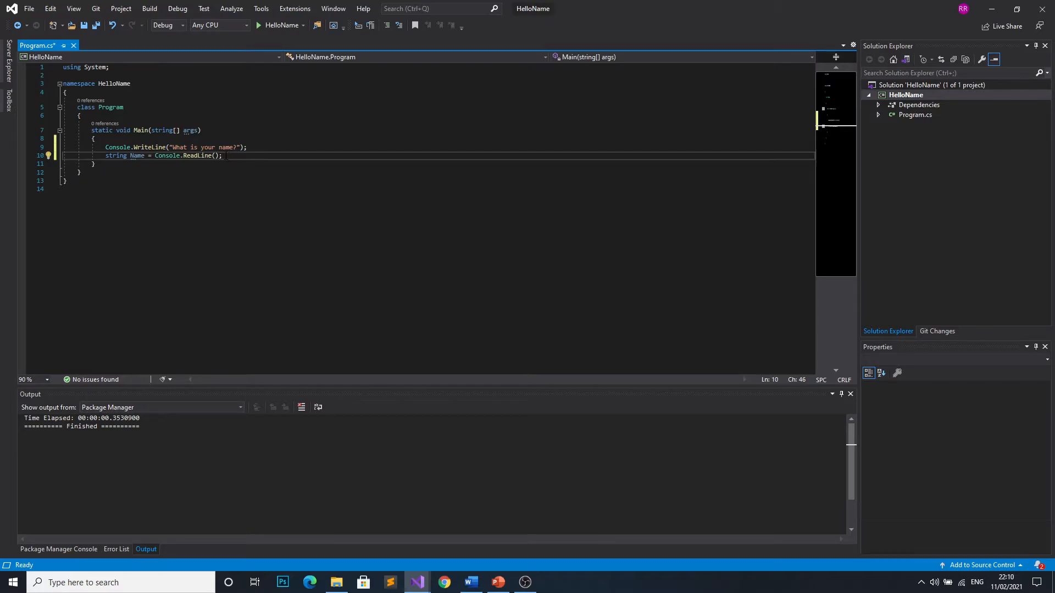
pyautogui.press('enter')
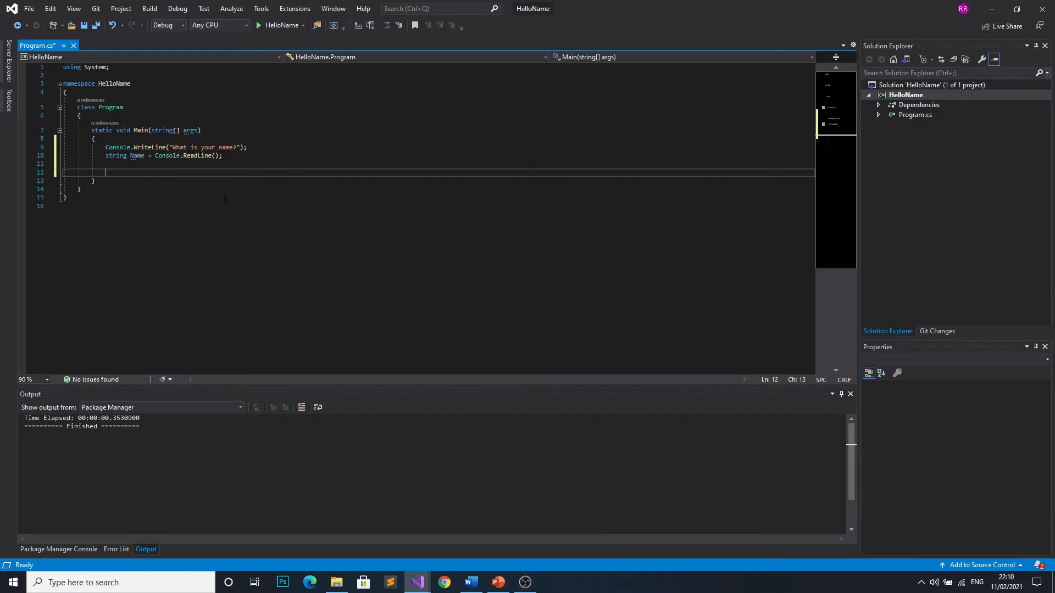
# Write Console.WriteLine($"Hello {Name}"); and duplicate the greeting line below it.
pyautogui.write('Console.WriteLine();')
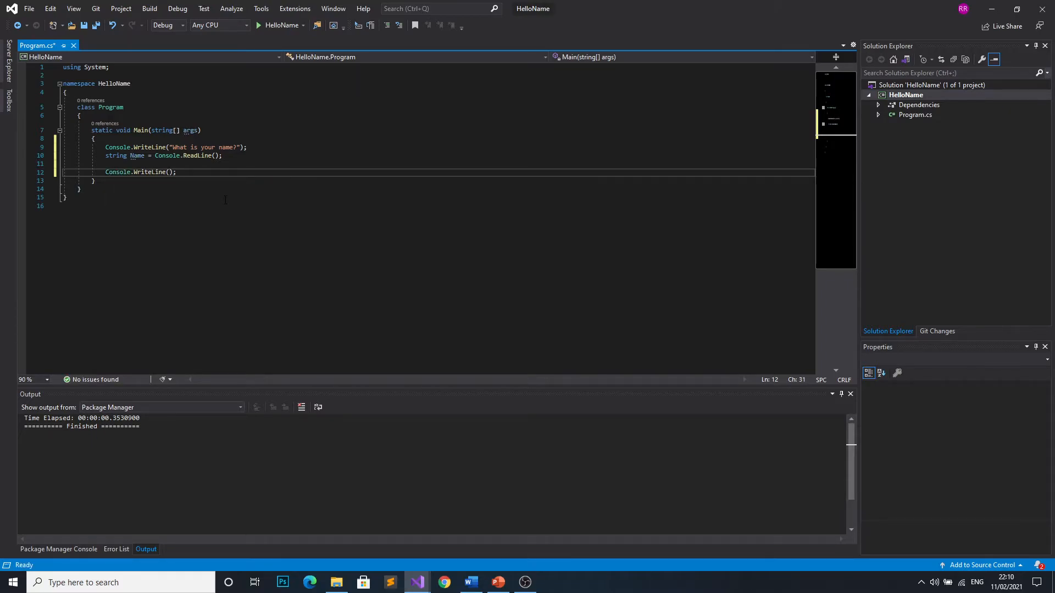
pyautogui.write('"')
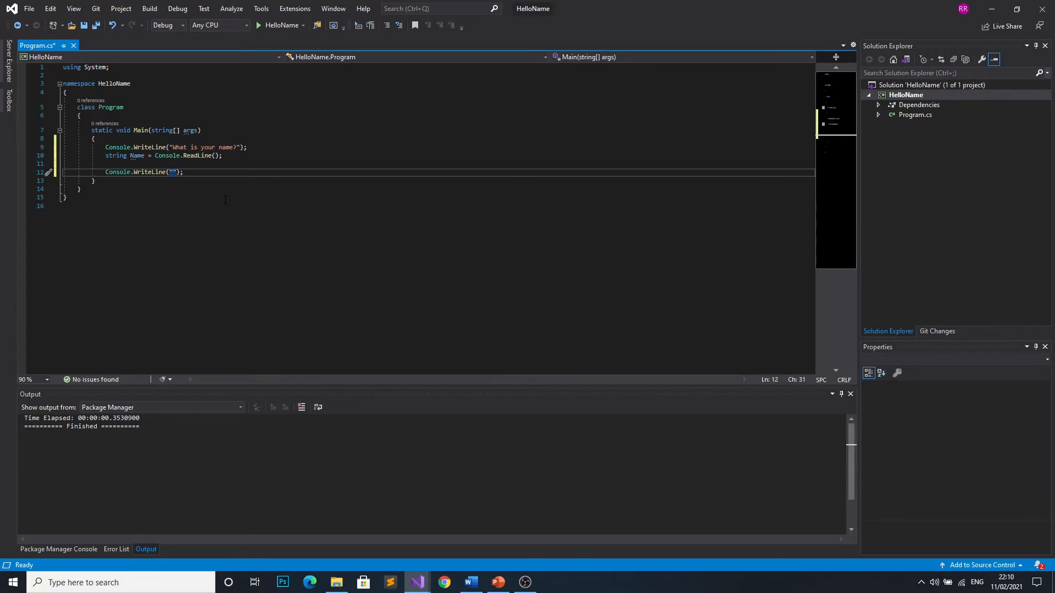
pyautogui.write('$')
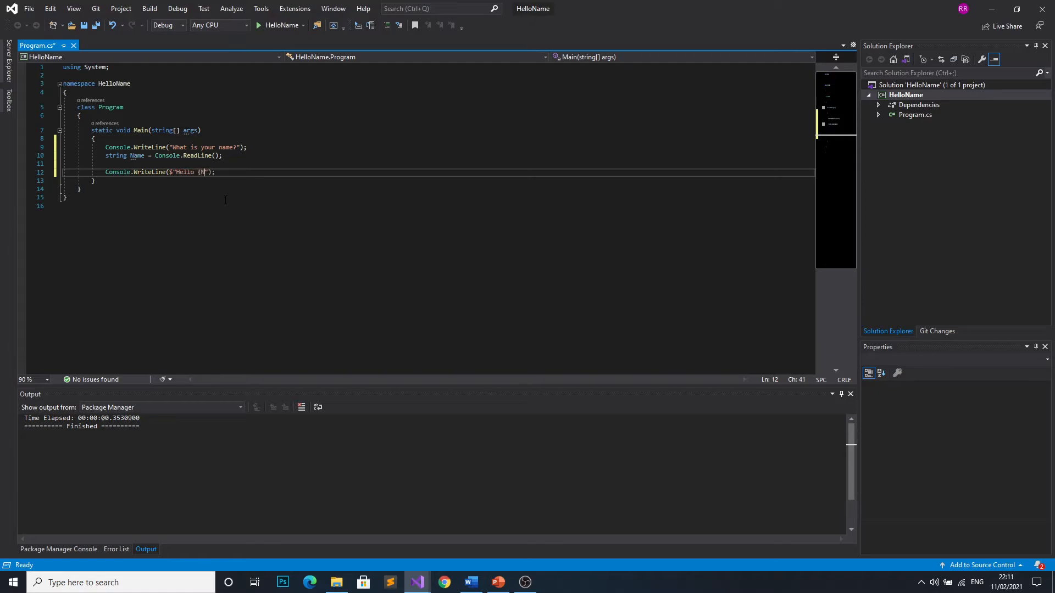
pyautogui.write('ame}')
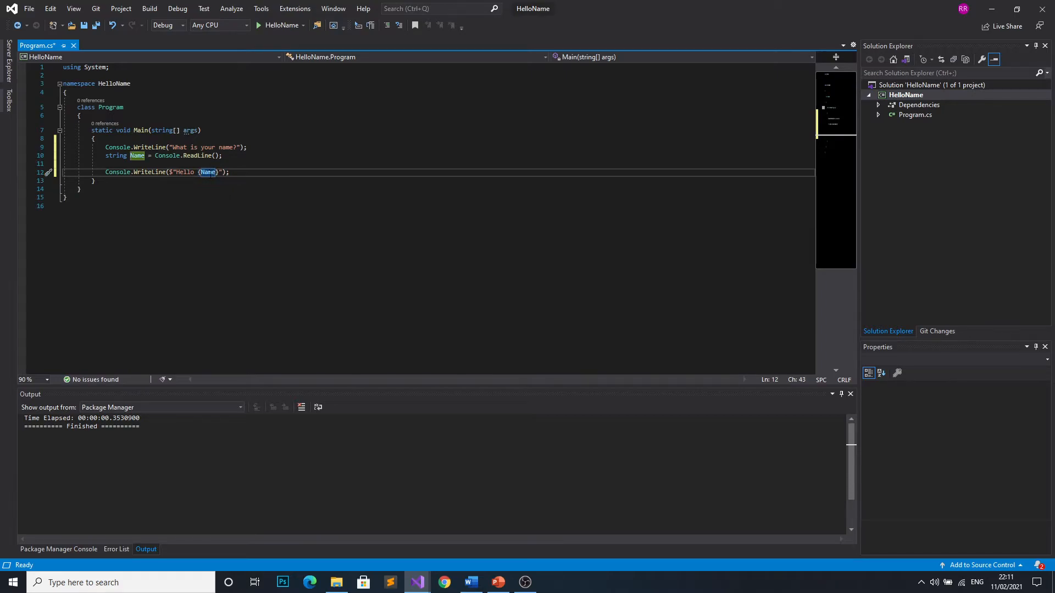
pyautogui.click(208, 173)
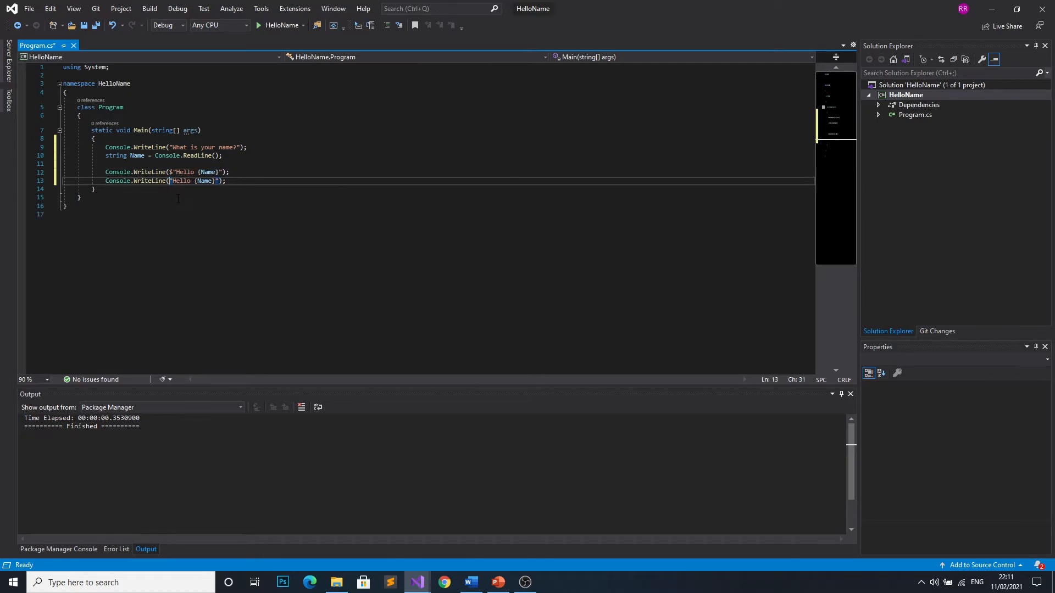
# Rework the copied greeting with Name, then remove it and build HelloName with F5.
pyautogui.doubleClick(206, 180)
pyautogui.write(' + ')
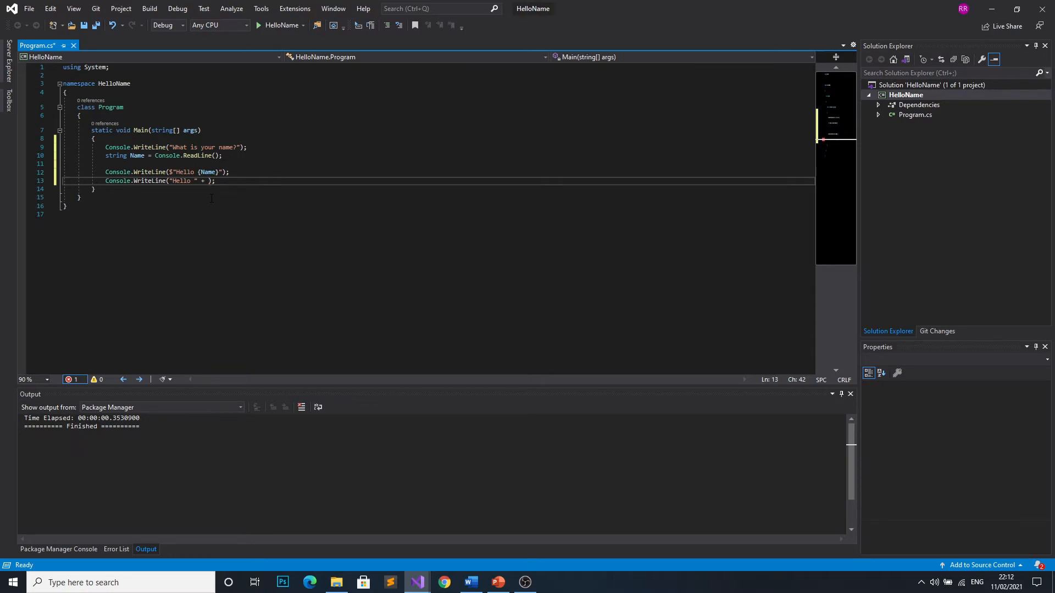
pyautogui.write('Name')
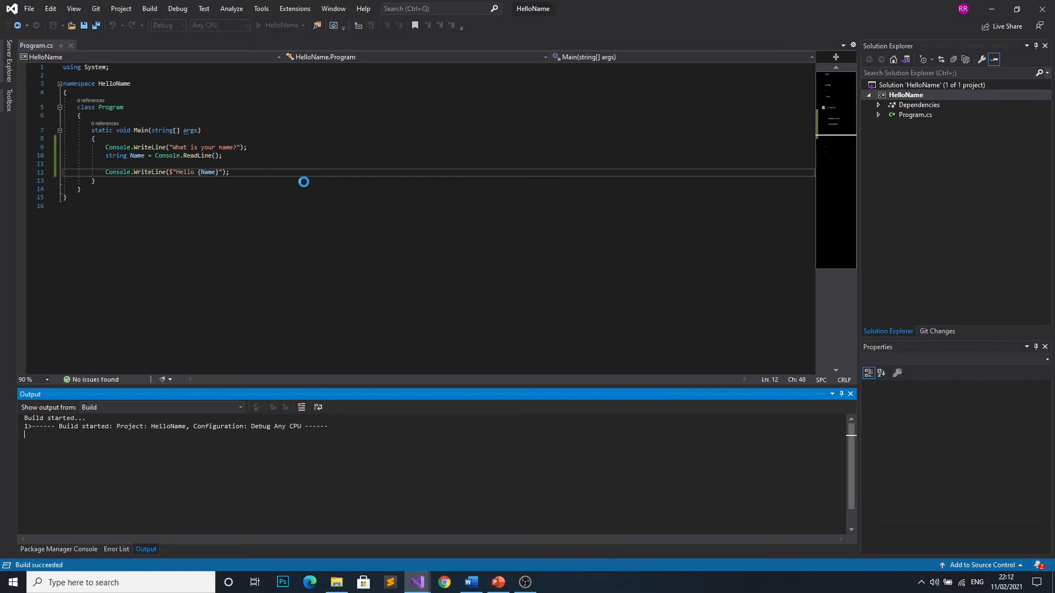
# Let HelloName run to completion, exiting with code 0.
pyautogui.click(258, 25)
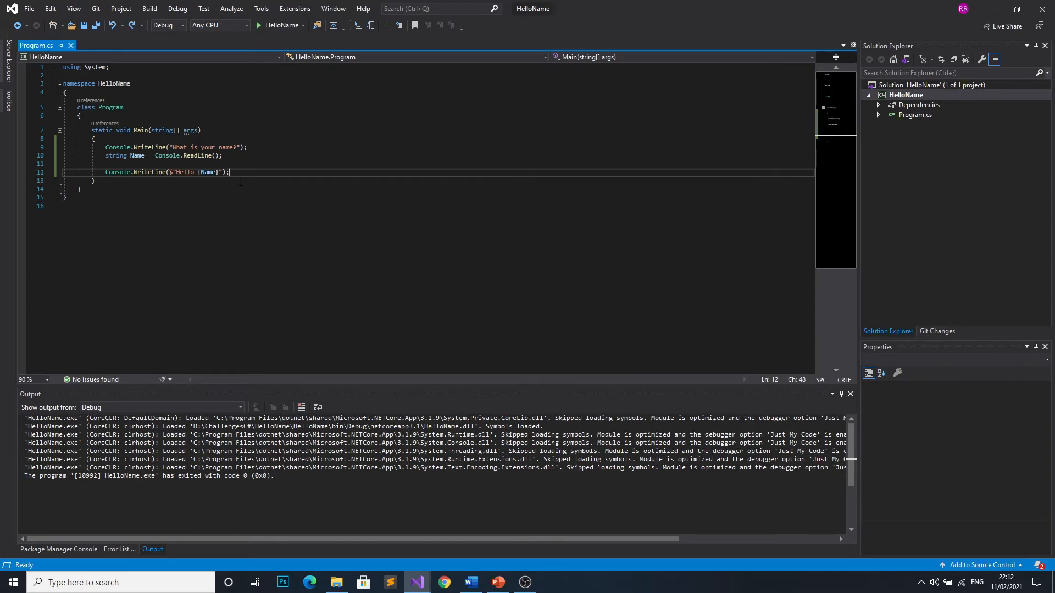
# Add Console.WriteLine($"Have a nice day {Name}"); and start HelloName again.
pyautogui.press('Enter')
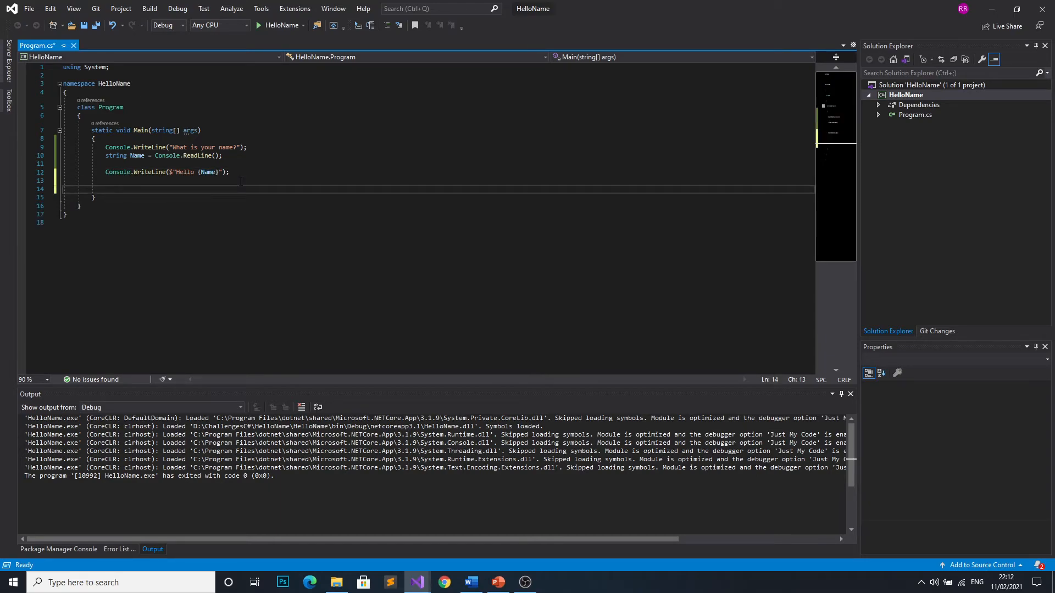
pyautogui.write('Console.WriteLine();')
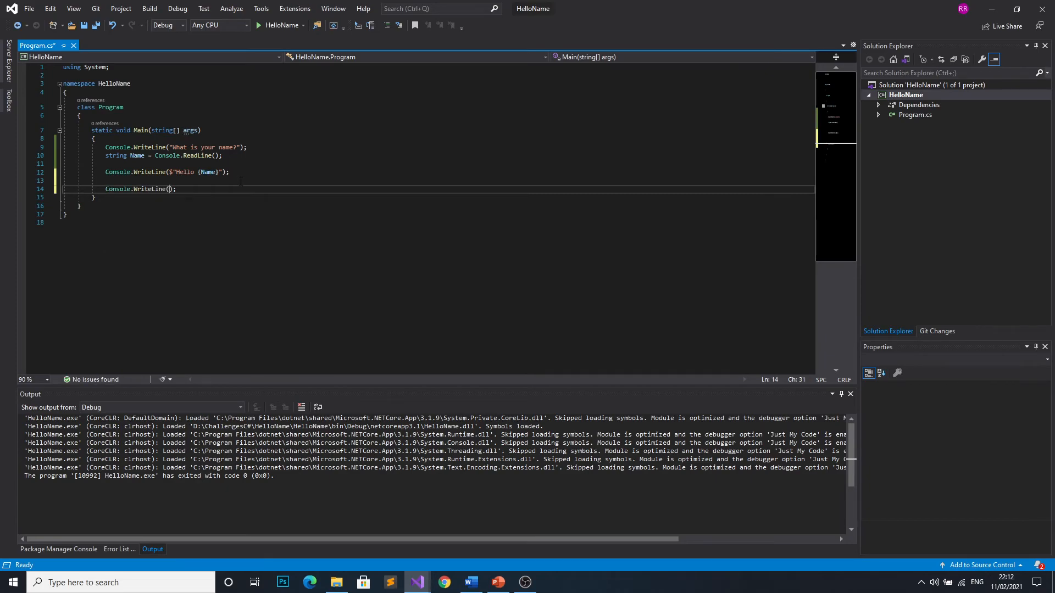
pyautogui.write('"Have a nice day {Name')
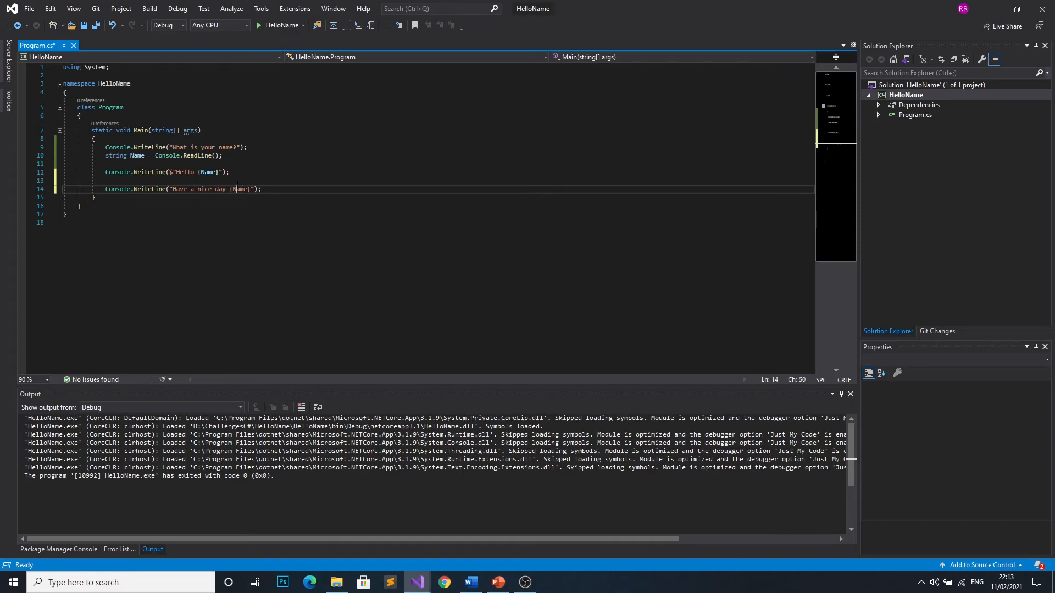
pyautogui.write('$')
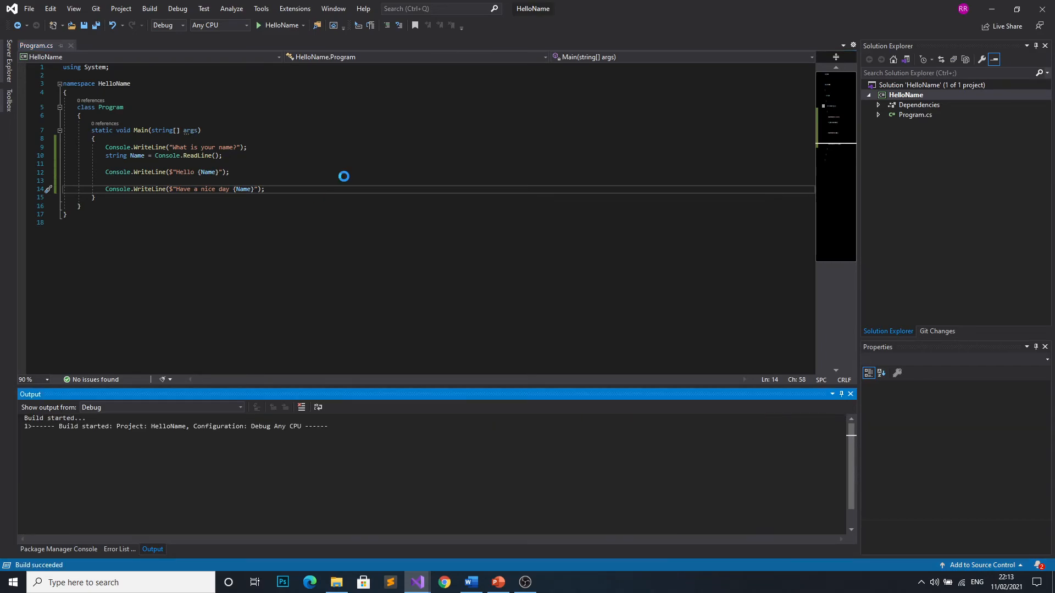
pyautogui.click(258, 25)
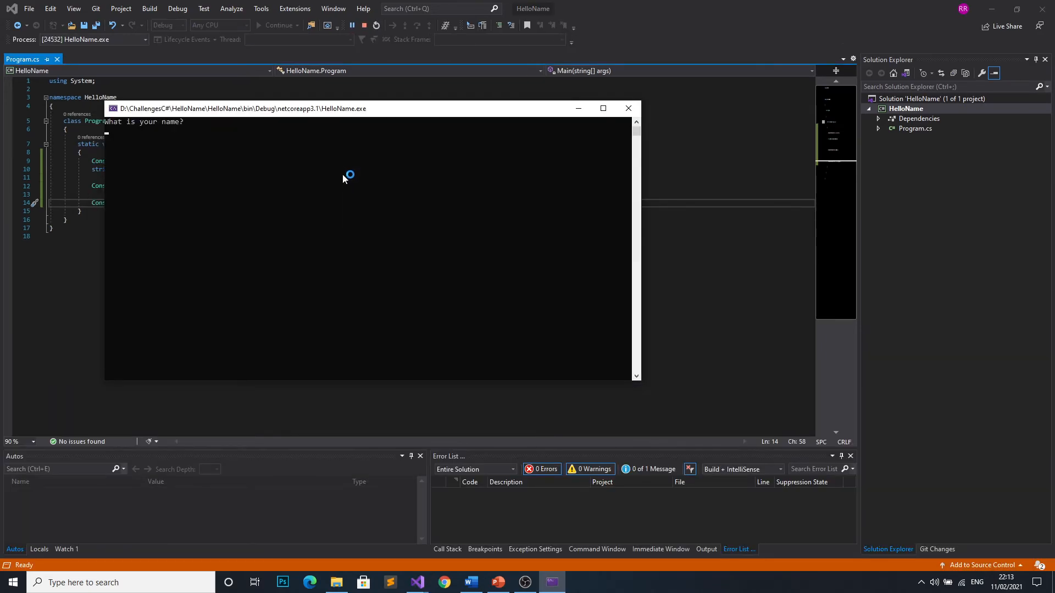